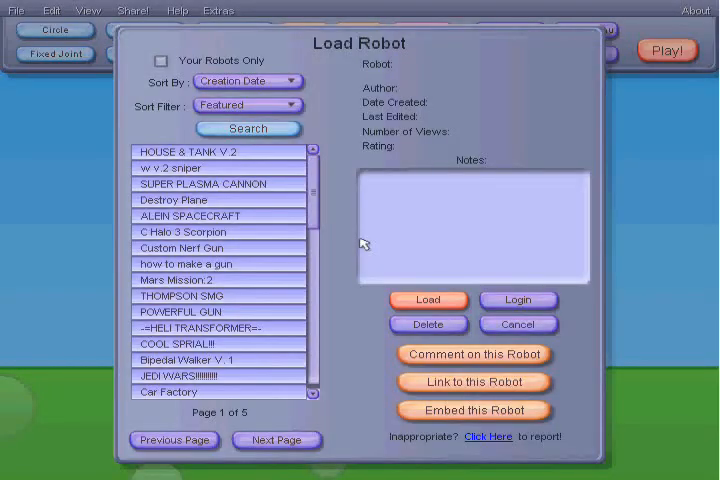
# - Filter the saved-robot list to Your Robots Only and load Awesome Tank
pyautogui.click(163, 60)
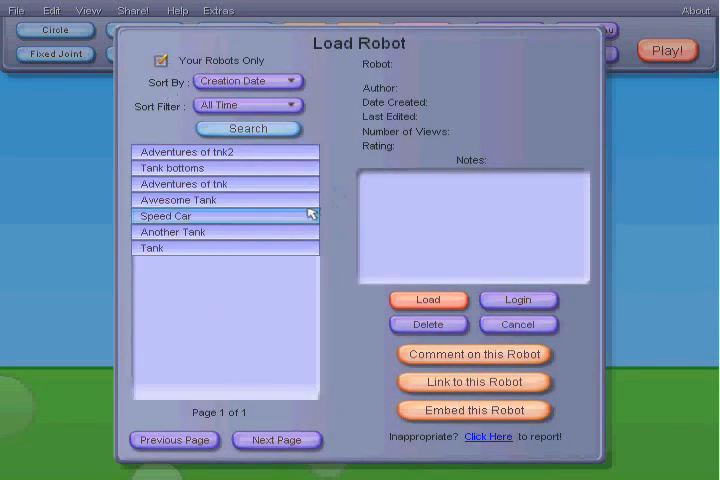
pyautogui.click(178, 200)
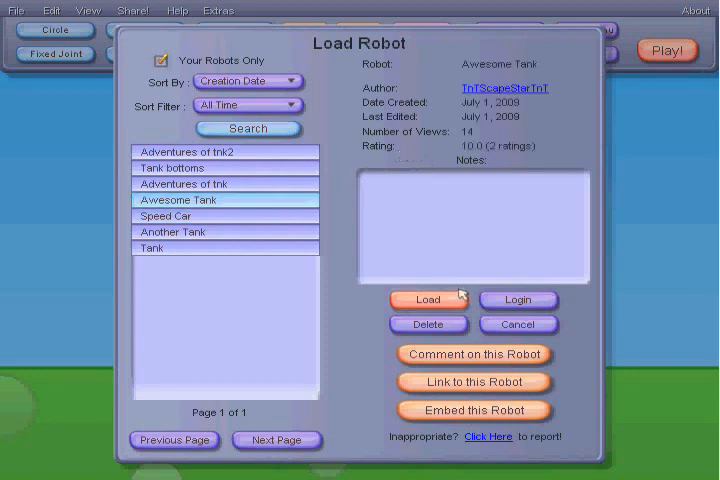
pyautogui.click(427, 299)
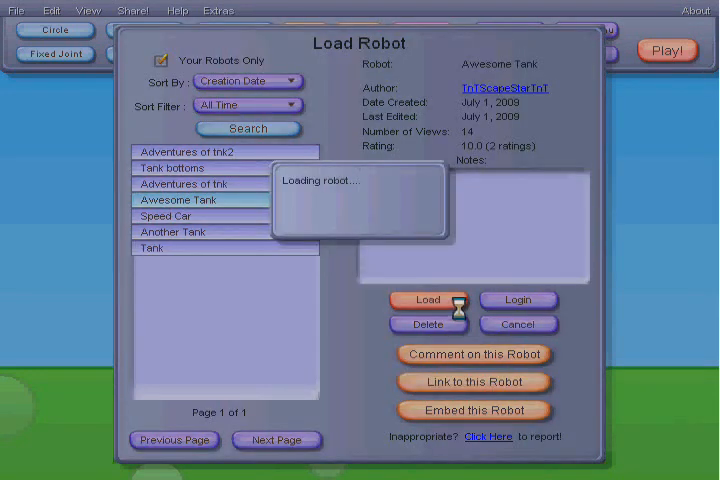
pyautogui.click(427, 299)
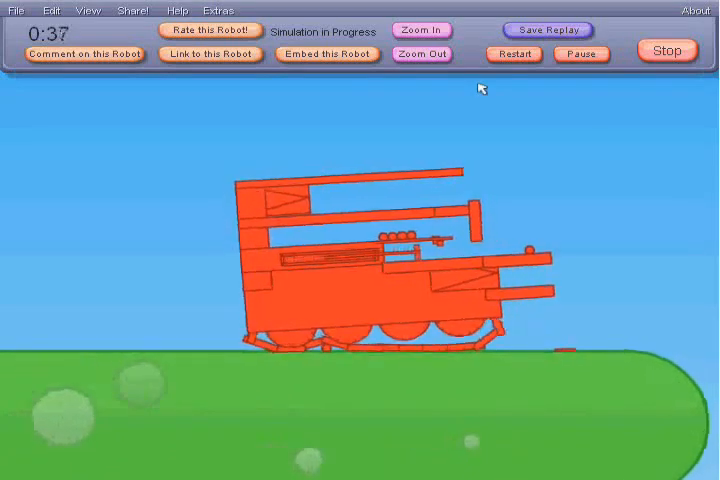
# - After Awesome Tank runs for a while, open the File menu to load another robot
pyautogui.click(15, 10)
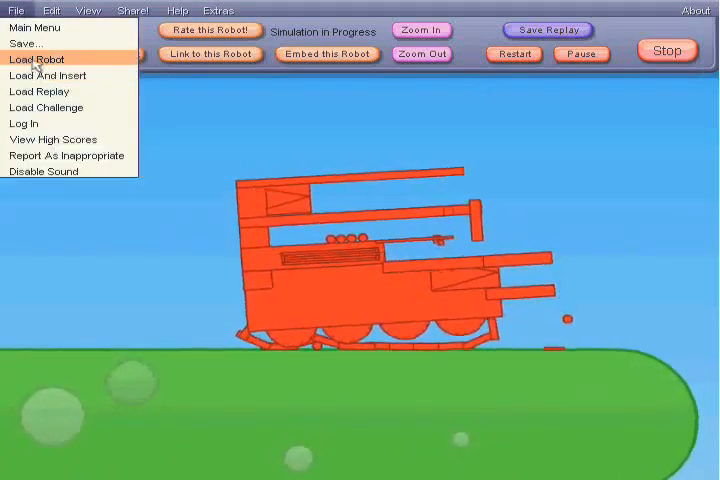
# - Load Another Tank, dismiss its rating prompt, and start simulating it
pyautogui.click(36, 59)
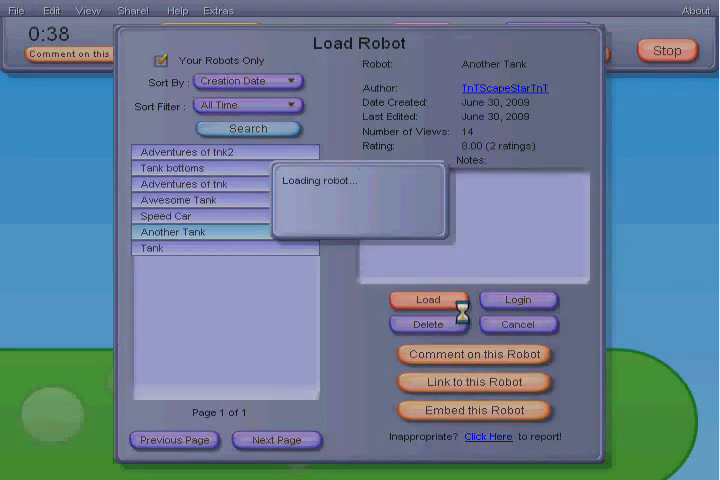
pyautogui.click(427, 299)
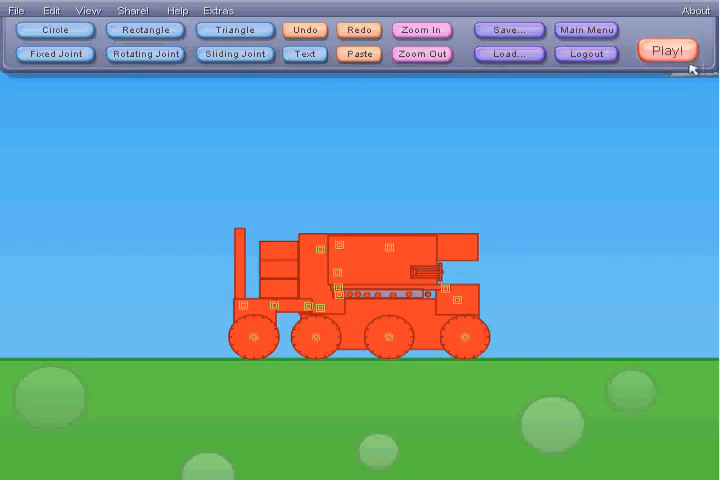
pyautogui.click(666, 50)
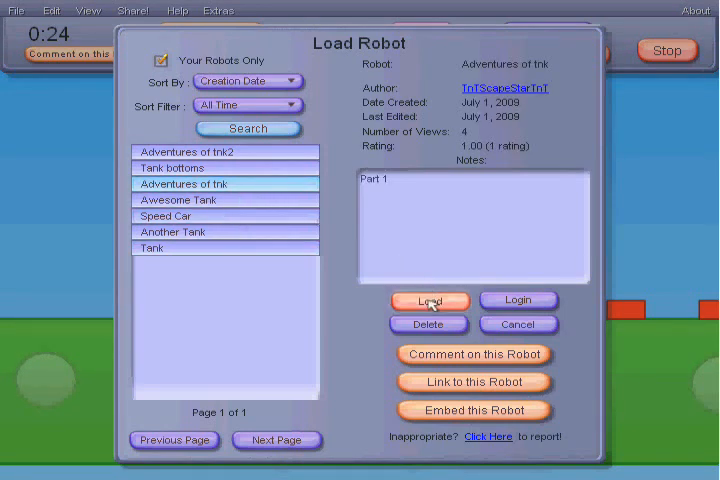
# - Load Adventures of tnk and start its simulation
pyautogui.click(428, 300)
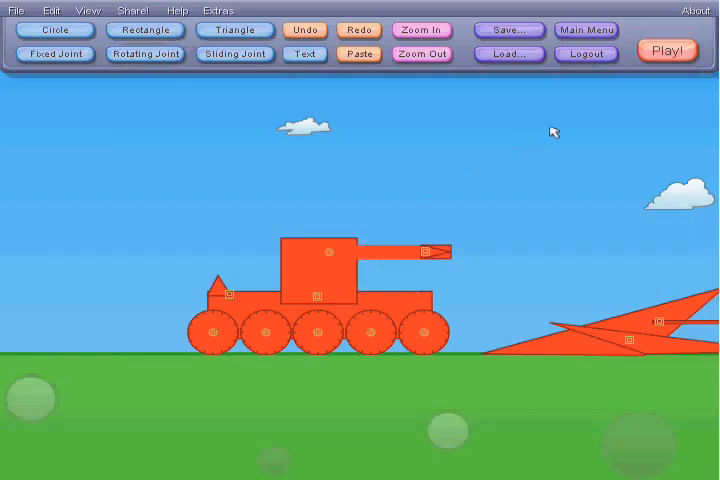
pyautogui.click(666, 51)
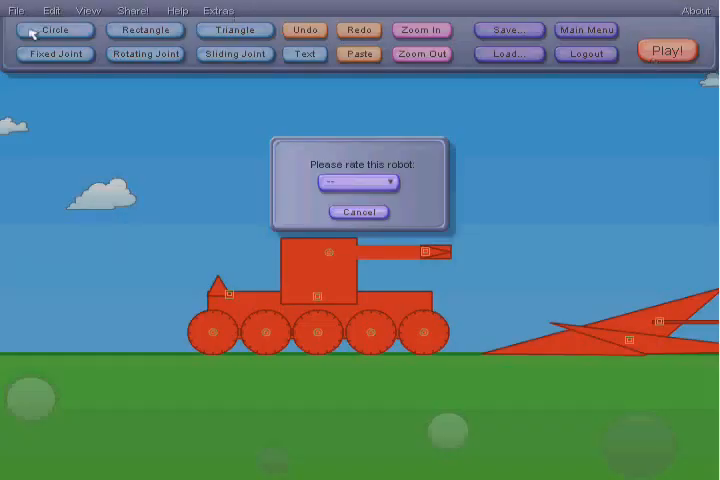
# - Dismiss the rating prompt, load Tank bottoms from File > Load Robot, and dismiss its prompt
pyautogui.click(358, 211)
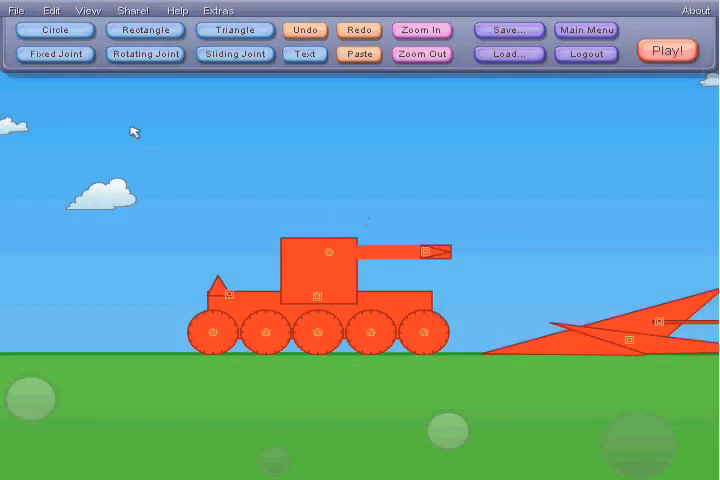
pyautogui.click(16, 10)
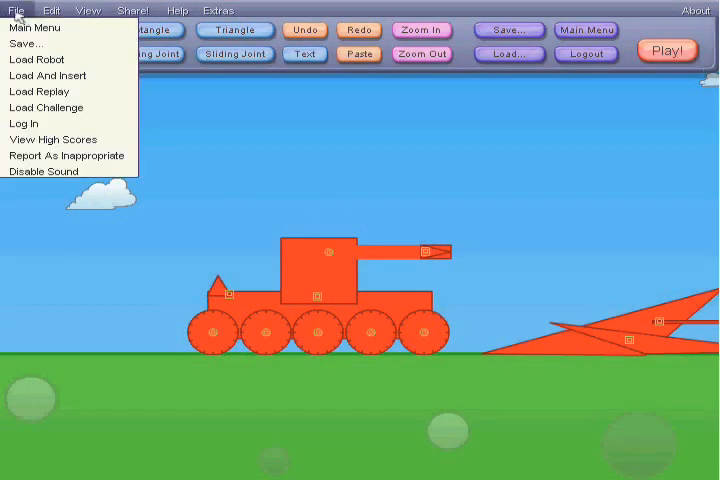
pyautogui.click(37, 59)
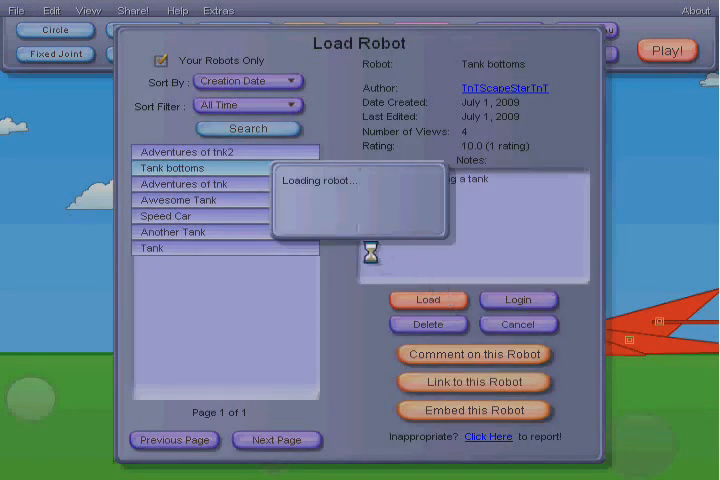
pyautogui.click(428, 299)
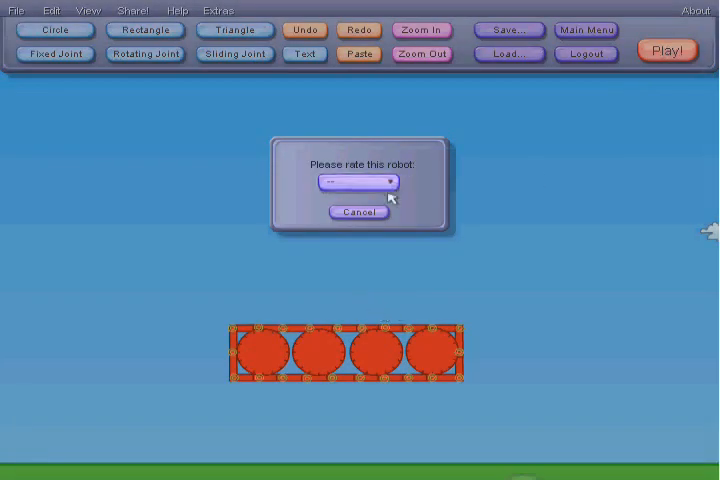
pyautogui.click(357, 211)
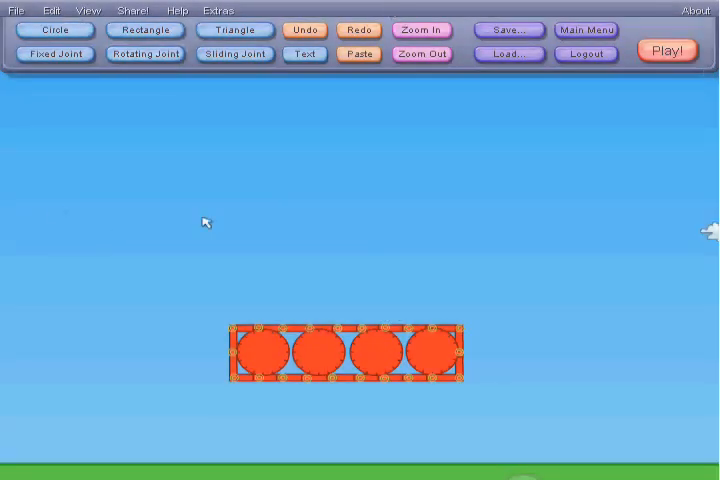
# - Add a text box above Tank bottoms reading 'THats free to take :D'
pyautogui.click(15, 10)
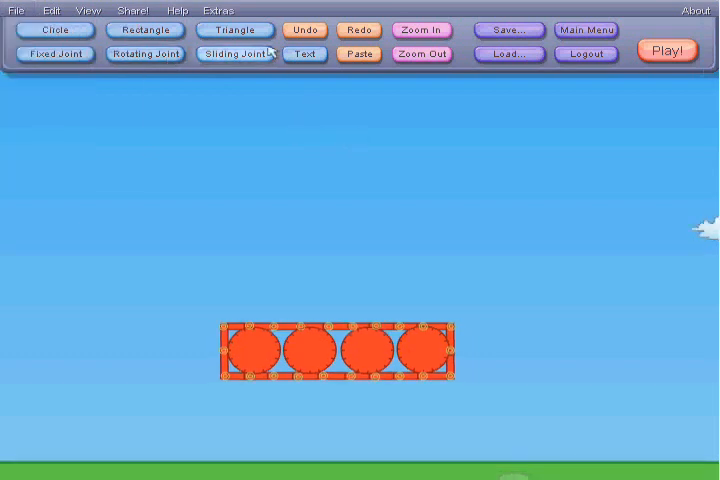
pyautogui.click(304, 54)
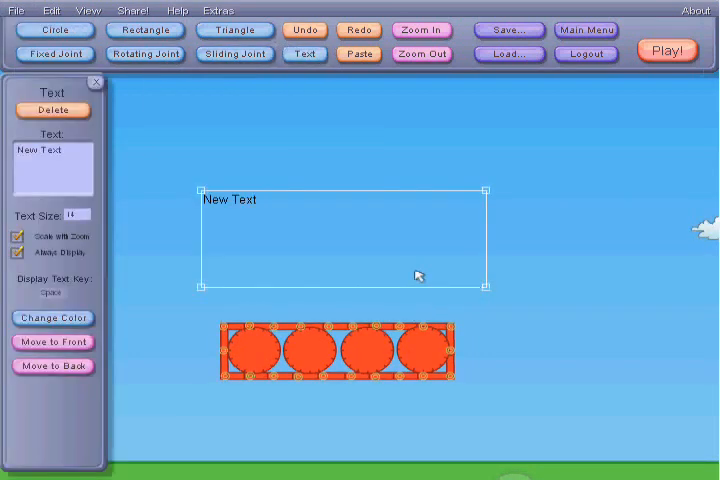
pyautogui.write('T')
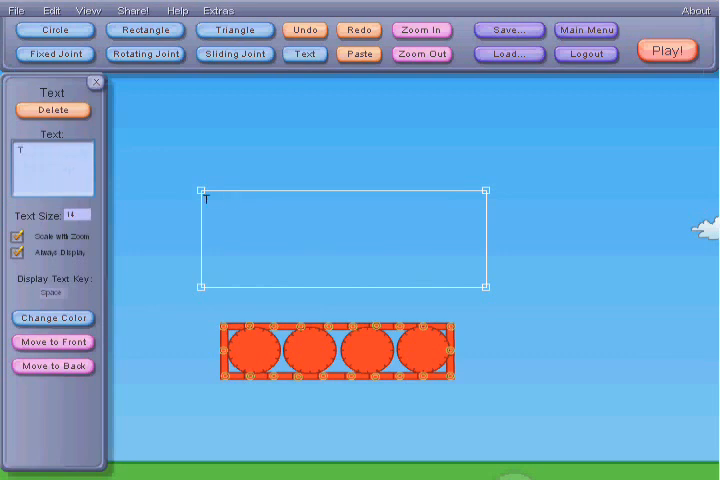
pyautogui.write('Hats foreed')
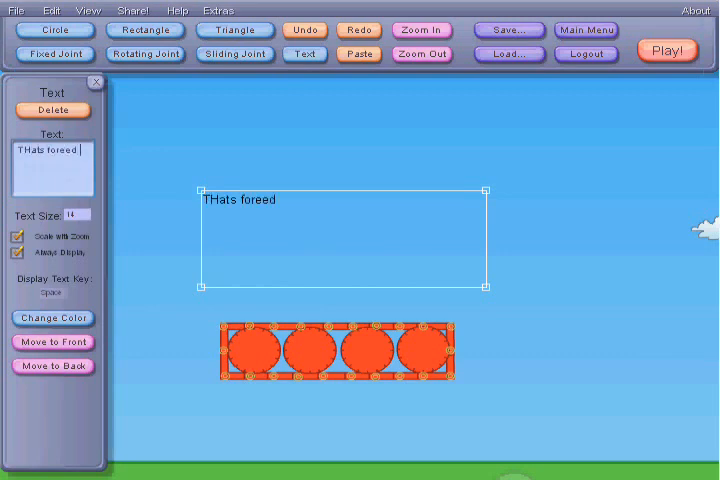
pyautogui.press('BackSpace')
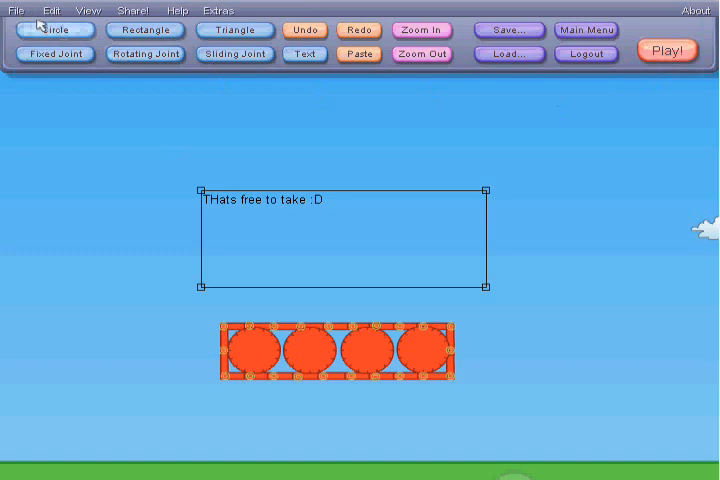
# - Load Speed Car, run its simulation briefly, then stop it
pyautogui.click(510, 54)
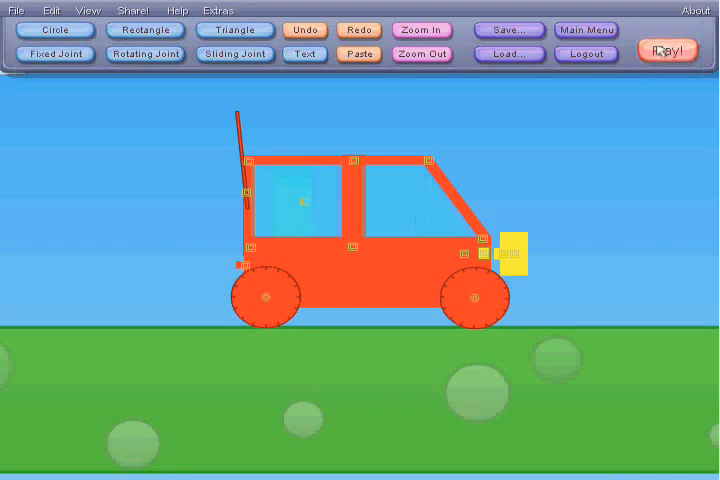
pyautogui.click(666, 50)
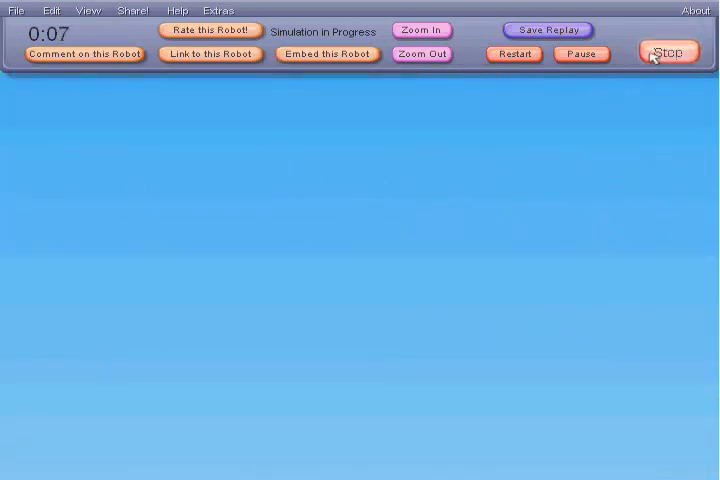
pyautogui.click(669, 51)
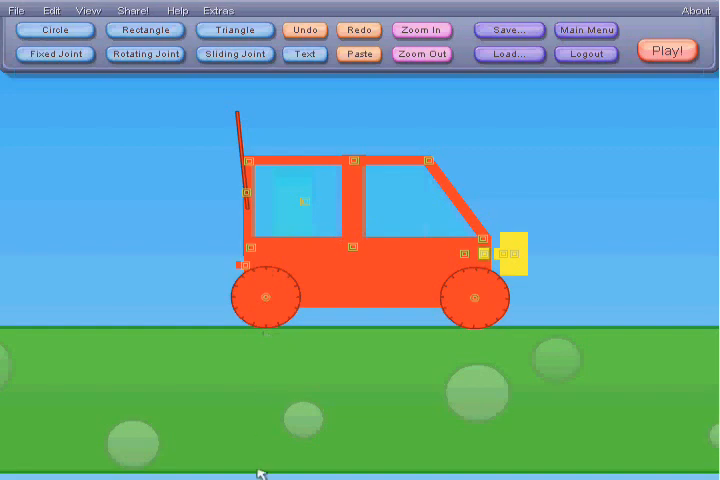
pyautogui.moveTo(700, 296)
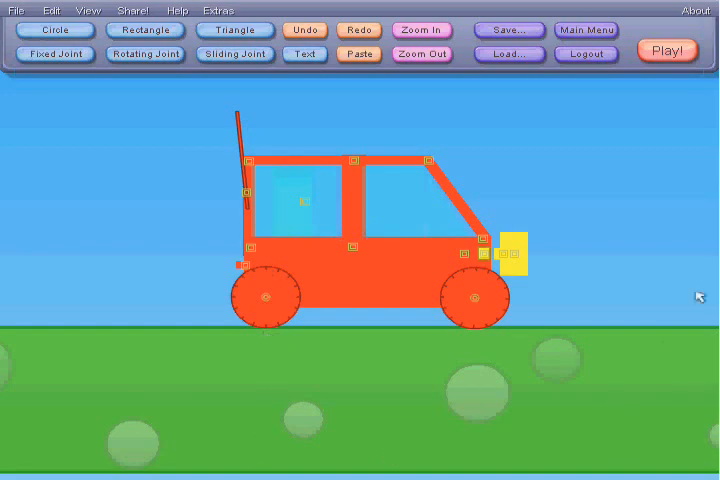